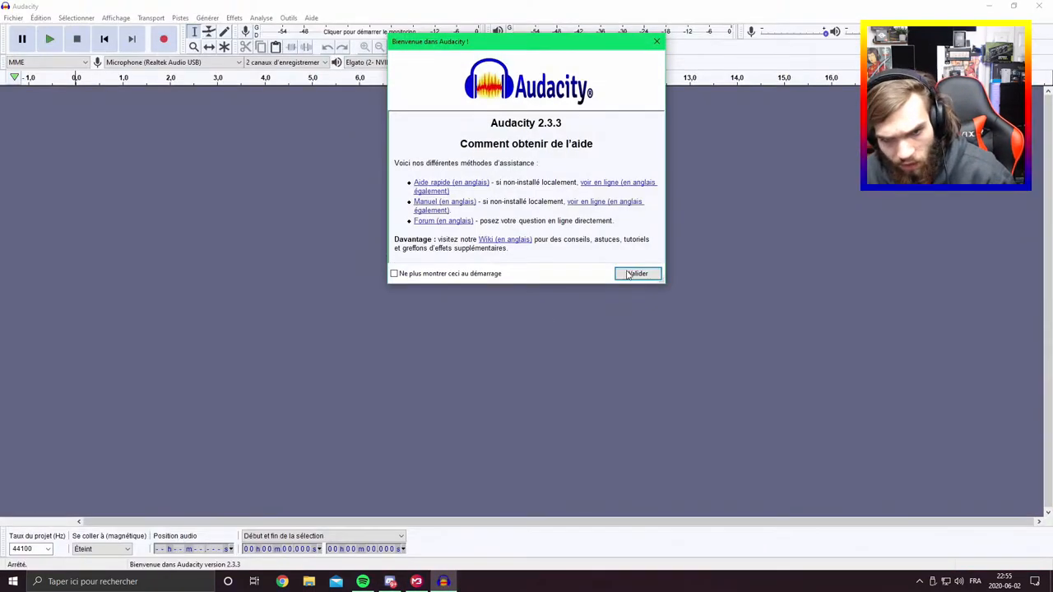
Step: Dismiss the 'Welcome to Audacity' help dialog to reach an empty project
{"action": "left_click", "coordinate": [636, 273]}
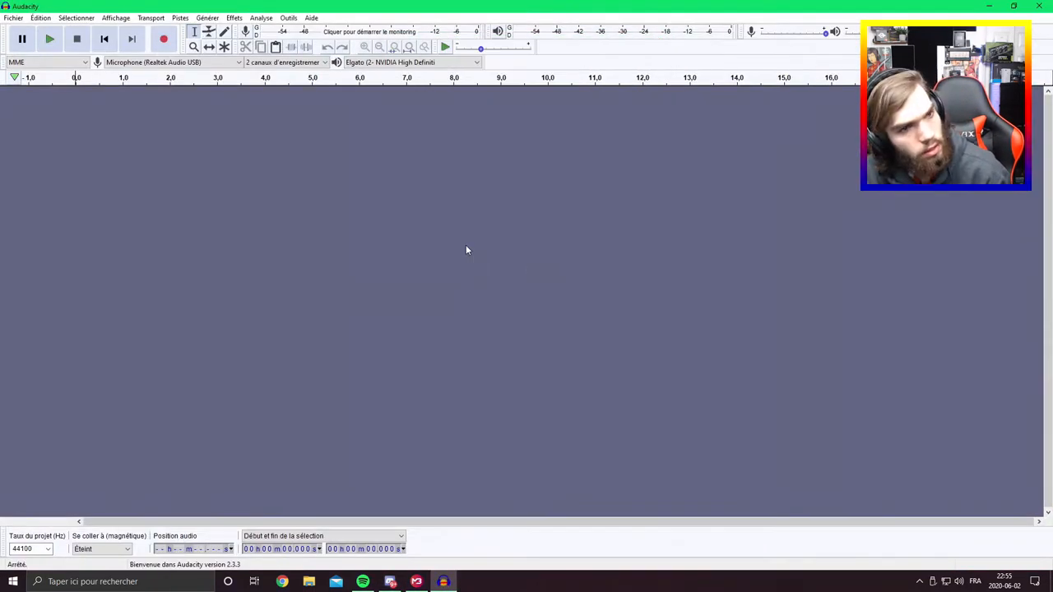
{"action": "mouse_move", "coordinate": [161, 63]}
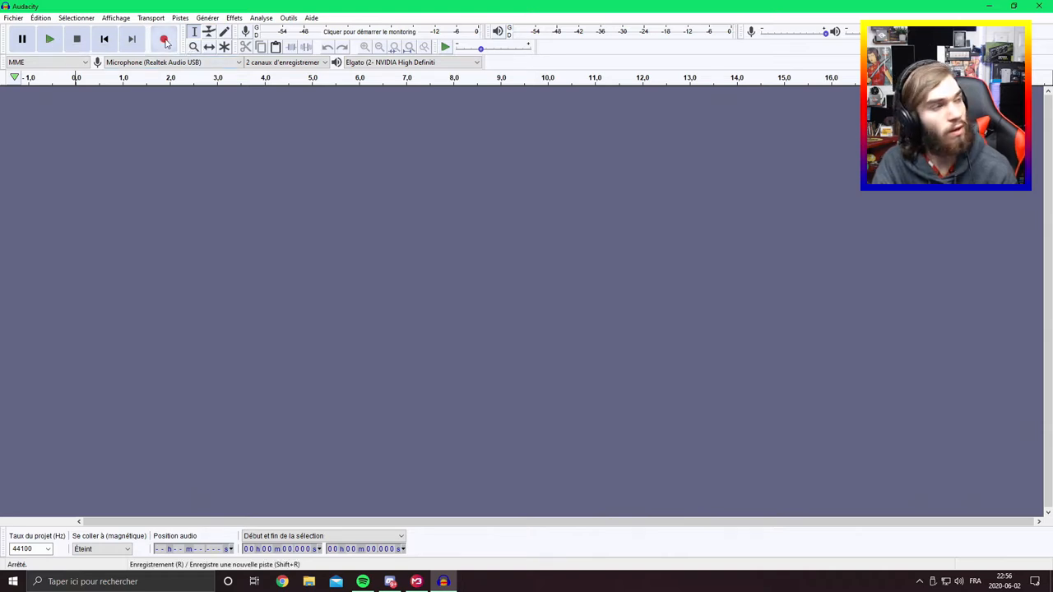
Step: Record a roughly 26-second stereo voice take through the microphone
{"action": "left_click", "coordinate": [165, 39]}
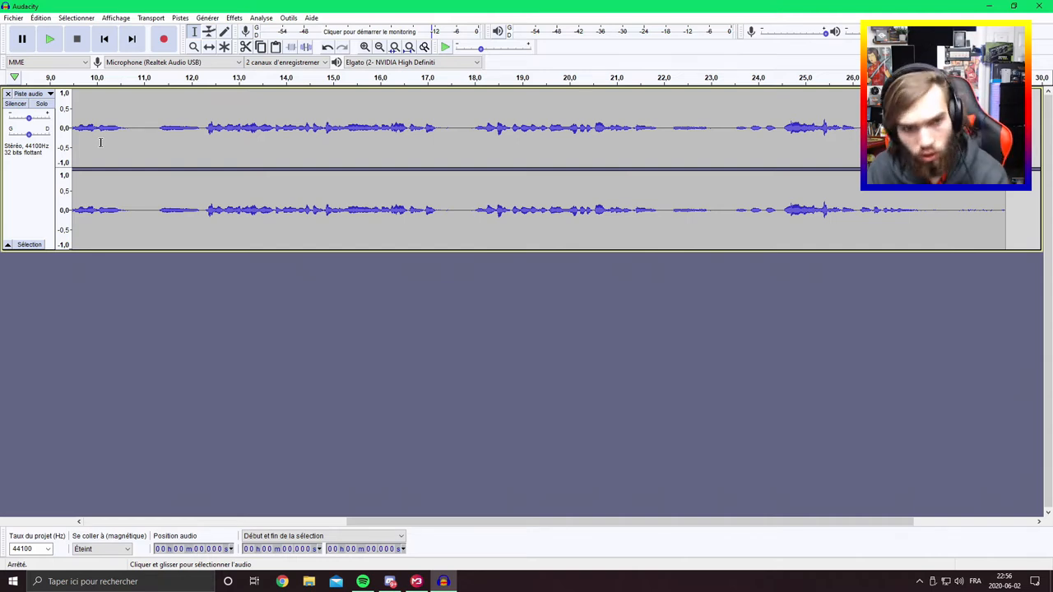
Step: Play the recorded take from around the 10-second point, pausing briefly before resuming
{"action": "left_click", "coordinate": [359, 78]}
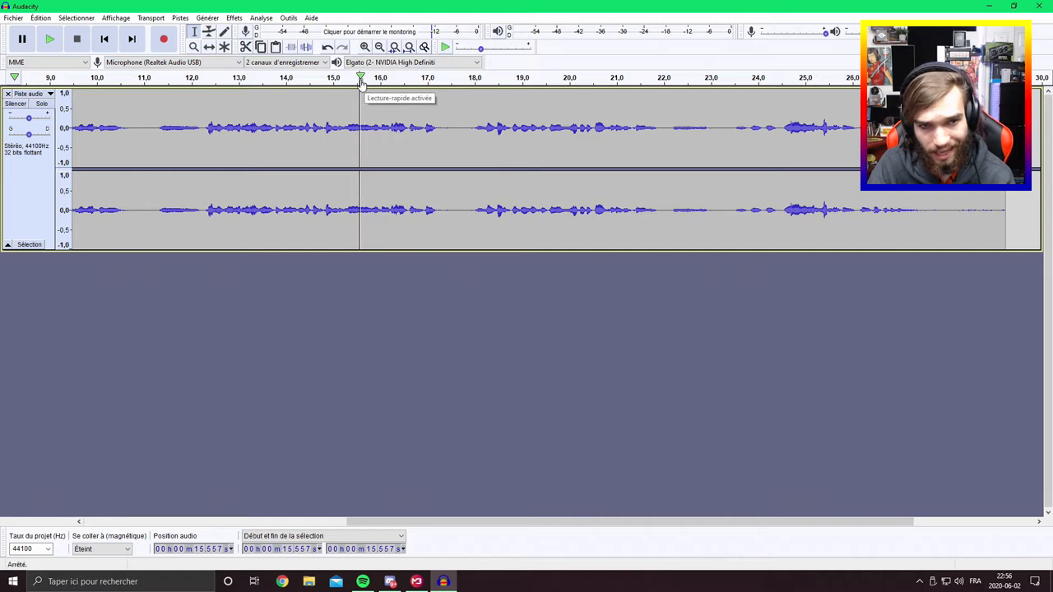
{"action": "left_click", "coordinate": [49, 40]}
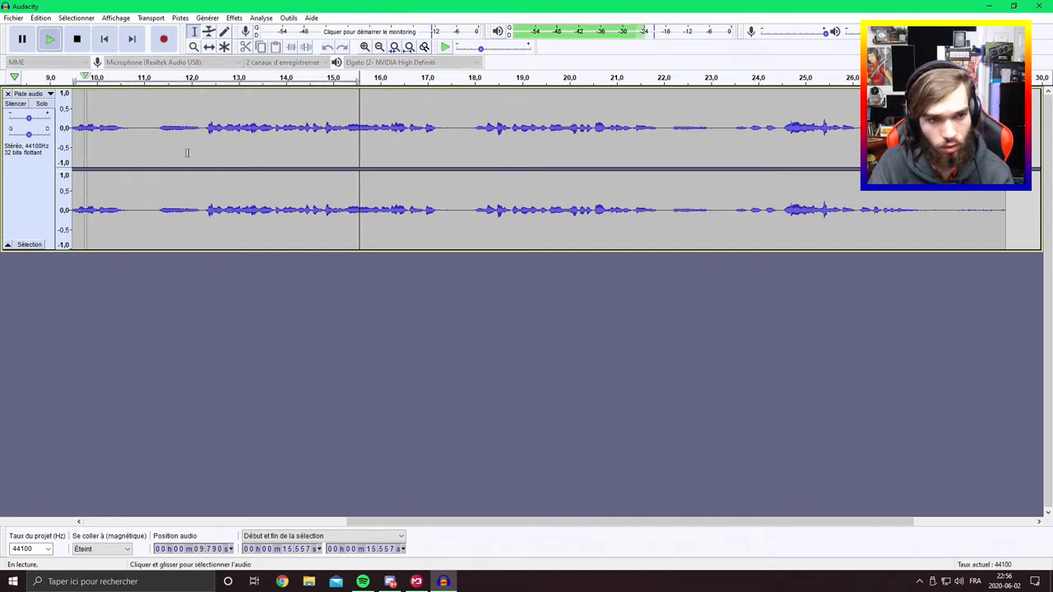
{"action": "left_click", "coordinate": [23, 40]}
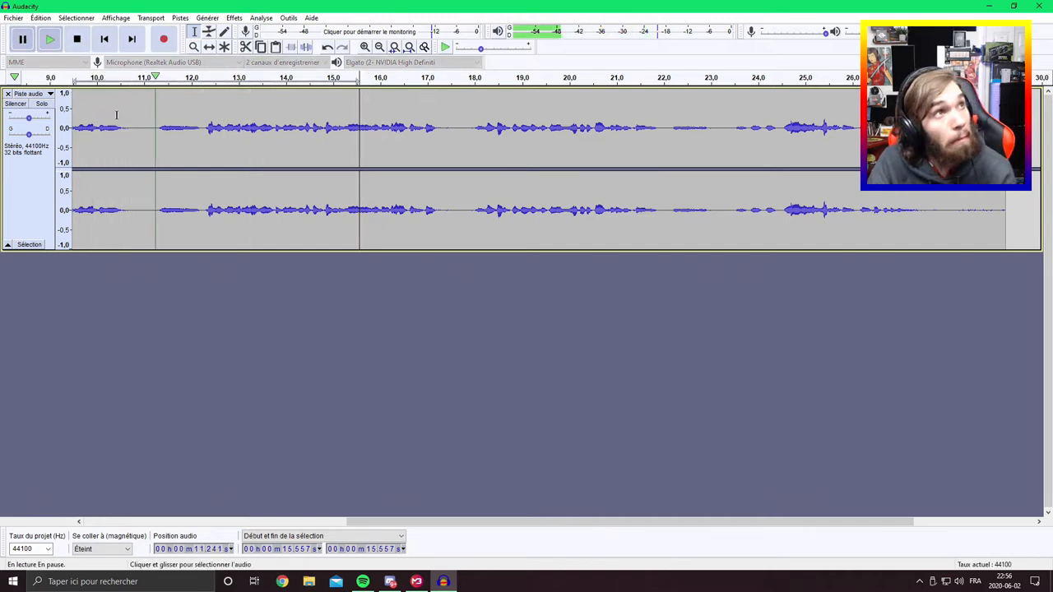
{"action": "left_click", "coordinate": [49, 39]}
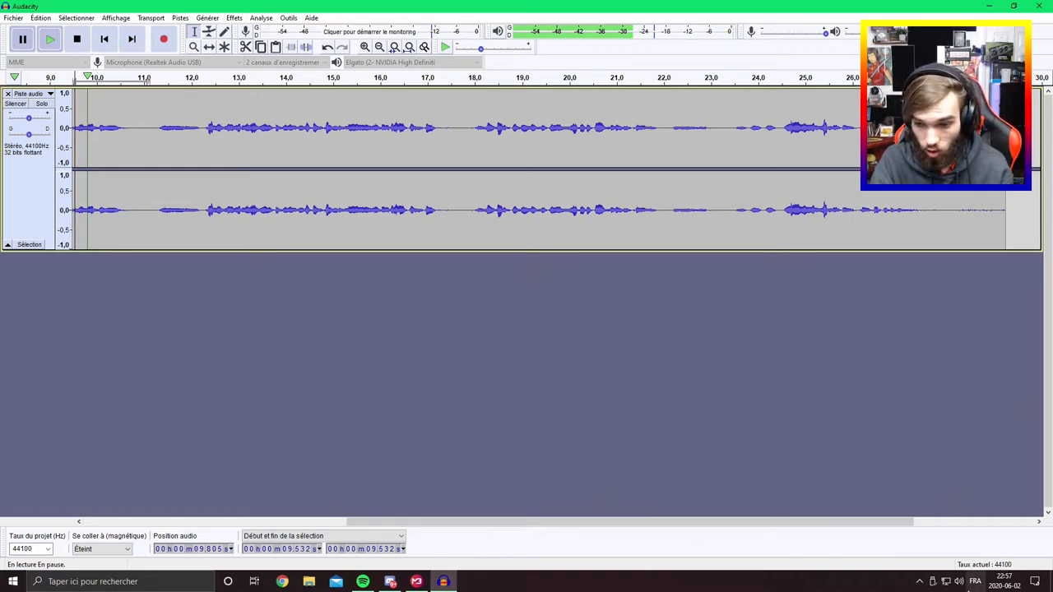
{"action": "left_click", "coordinate": [75, 40]}
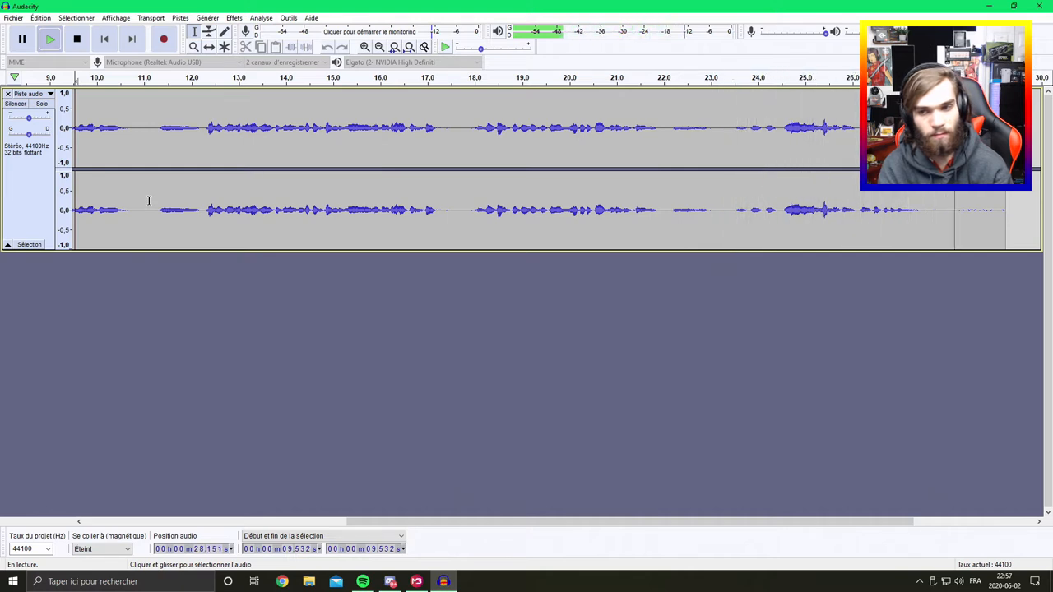
{"action": "left_click", "coordinate": [76, 40]}
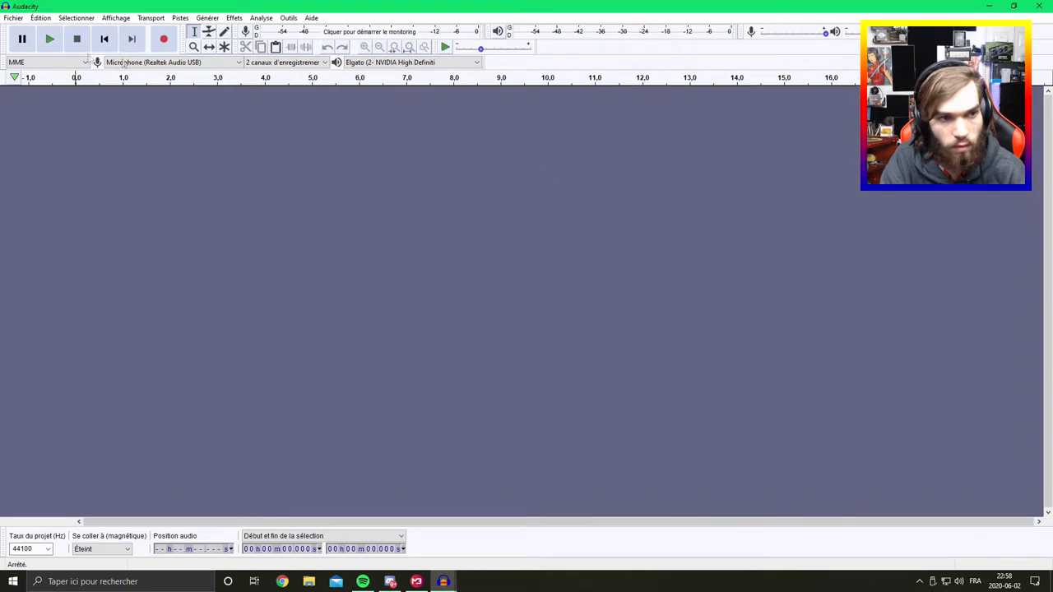
{"action": "mouse_move", "coordinate": [106, 40]}
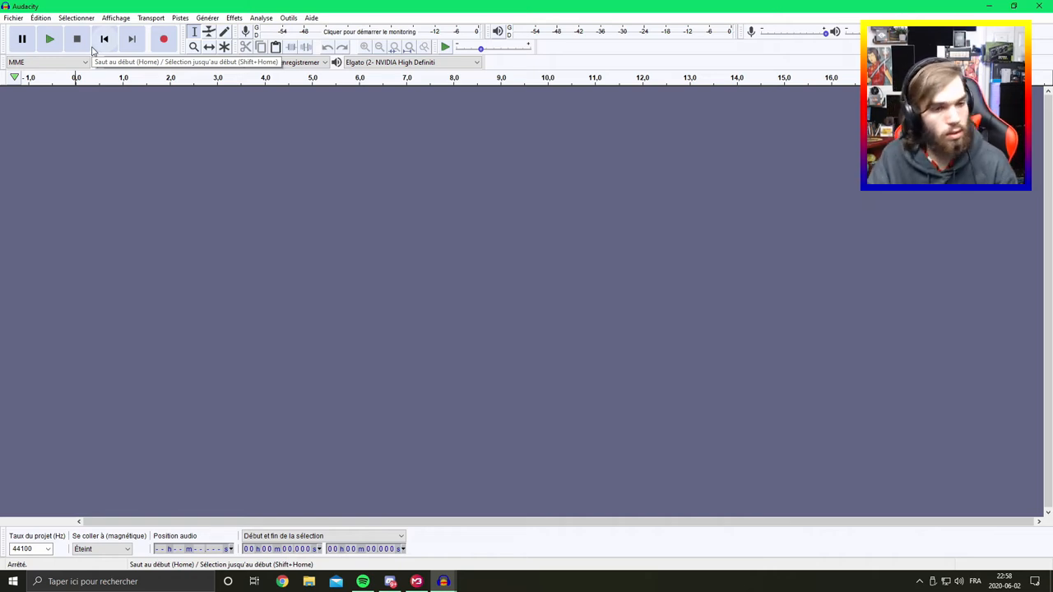
Step: Record a new stereo voice take of about 15 seconds into the empty project
{"action": "left_click", "coordinate": [163, 39]}
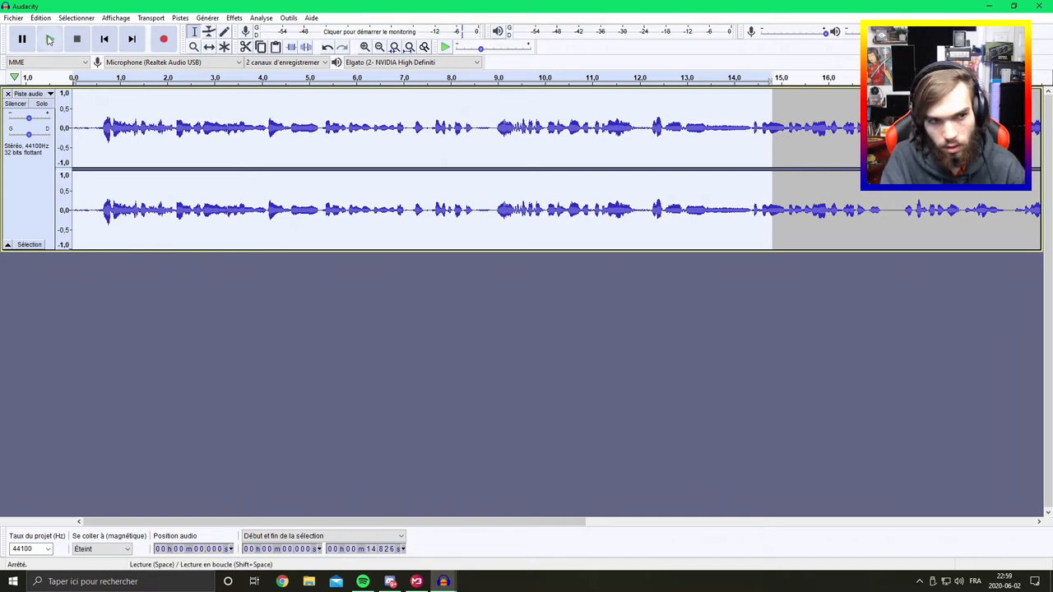
Step: Stop recording and play back the new 15-second take from a chosen position
{"action": "left_click", "coordinate": [49, 39]}
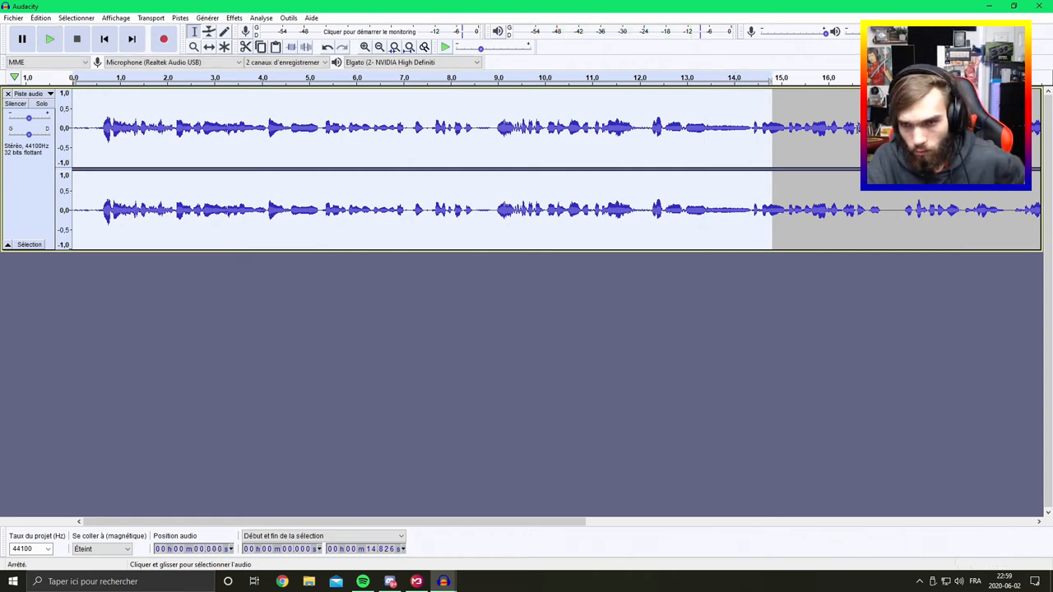
{"action": "left_click", "coordinate": [194, 46]}
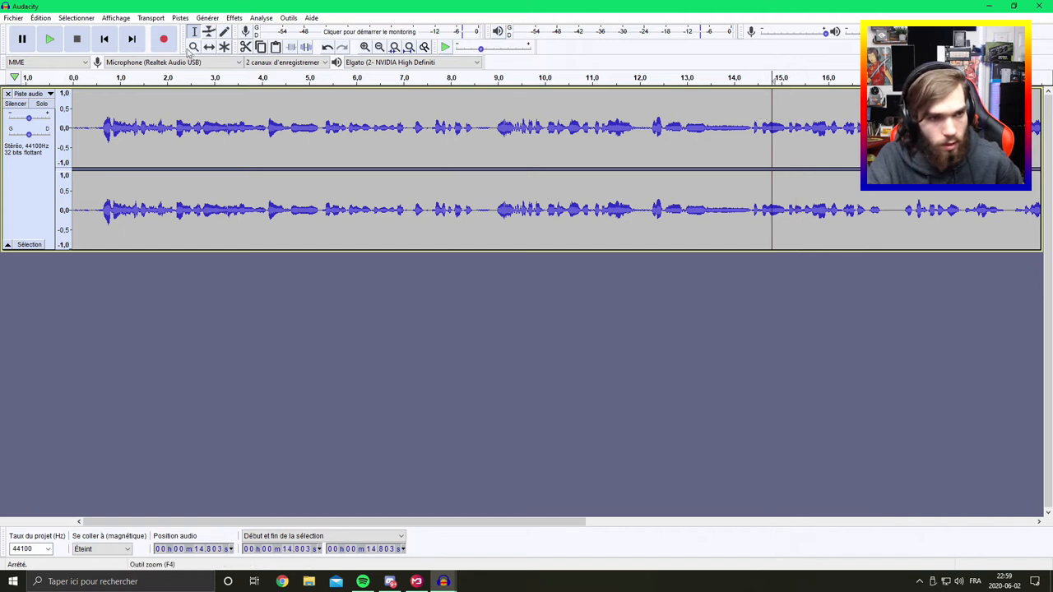
{"action": "left_click", "coordinate": [49, 39]}
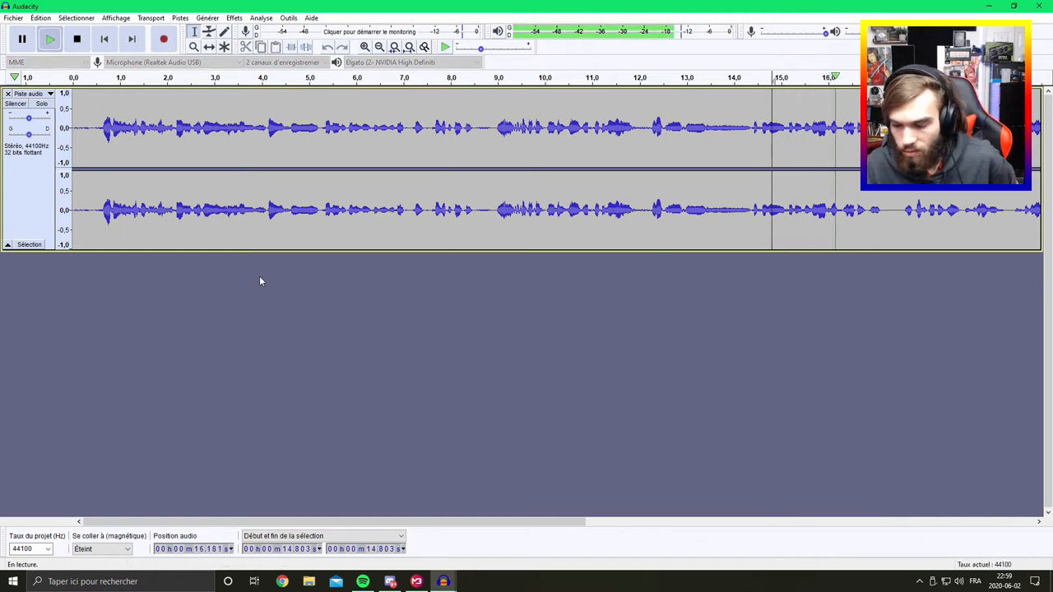